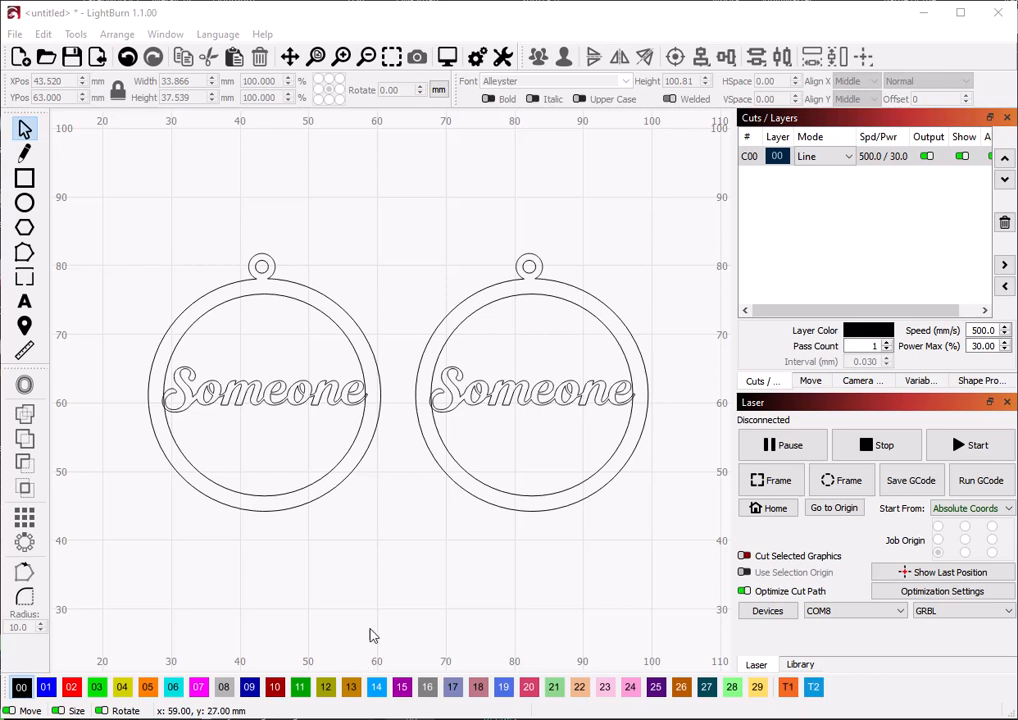
pyautogui.moveTo(220, 485)
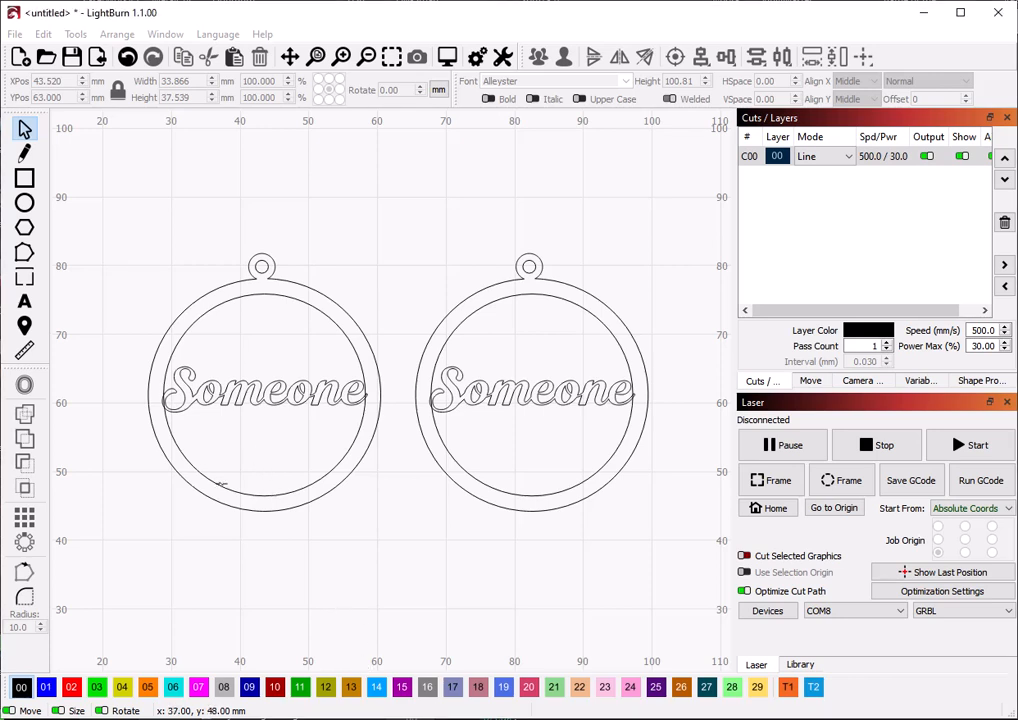
pyautogui.moveTo(390, 530)
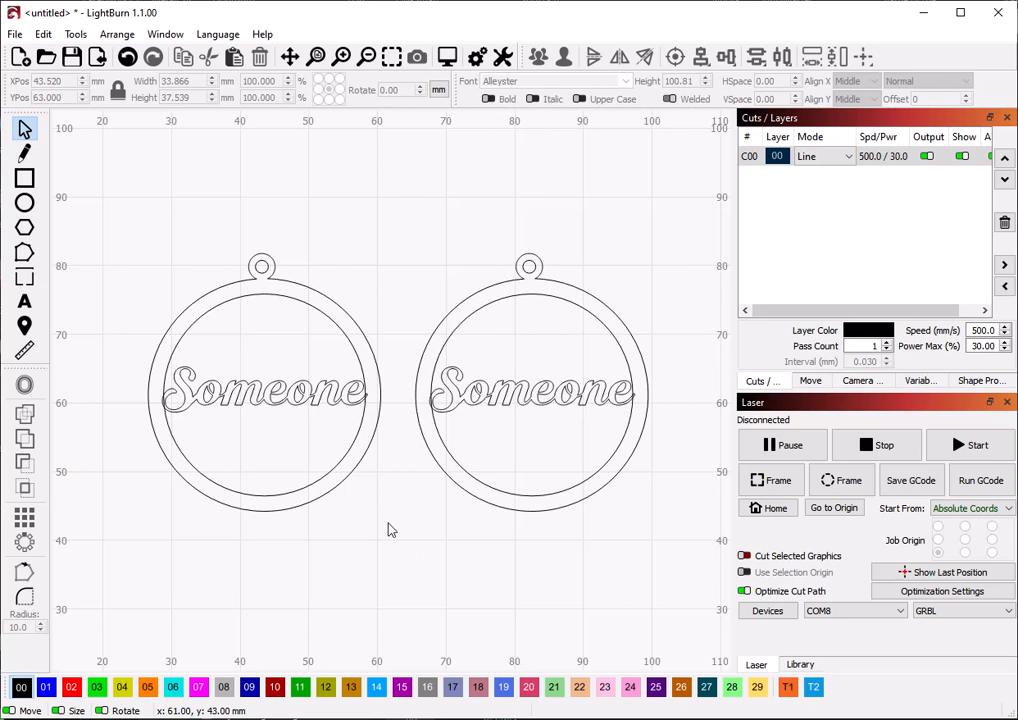
# Select the ornament and drag its name down below the ring
pyautogui.click(530, 385)
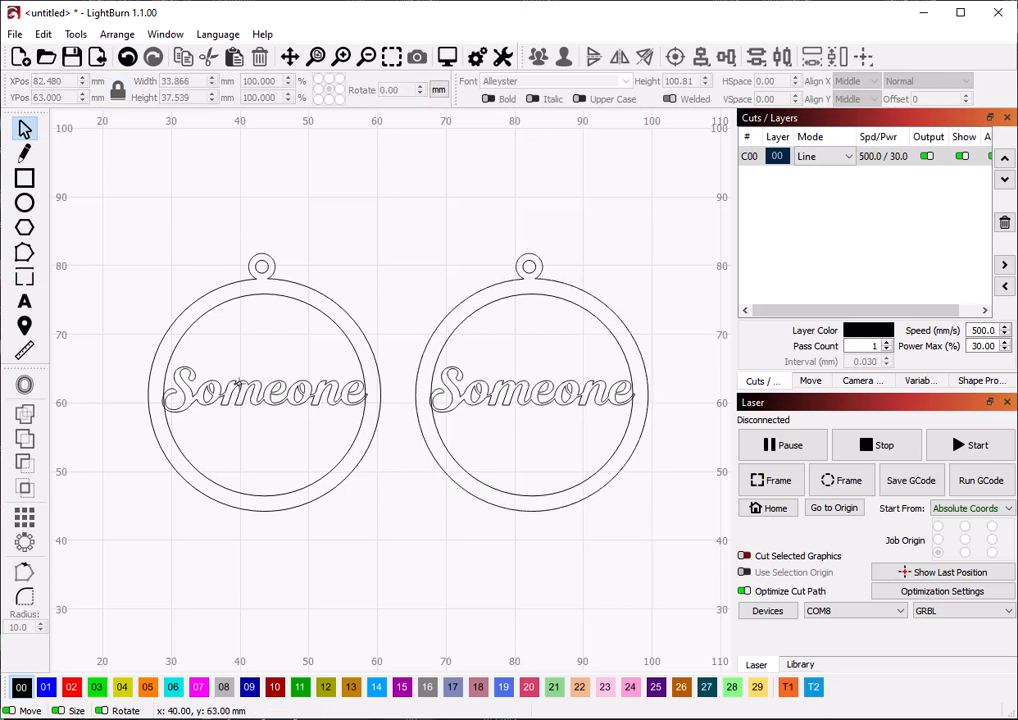
pyautogui.click(262, 390)
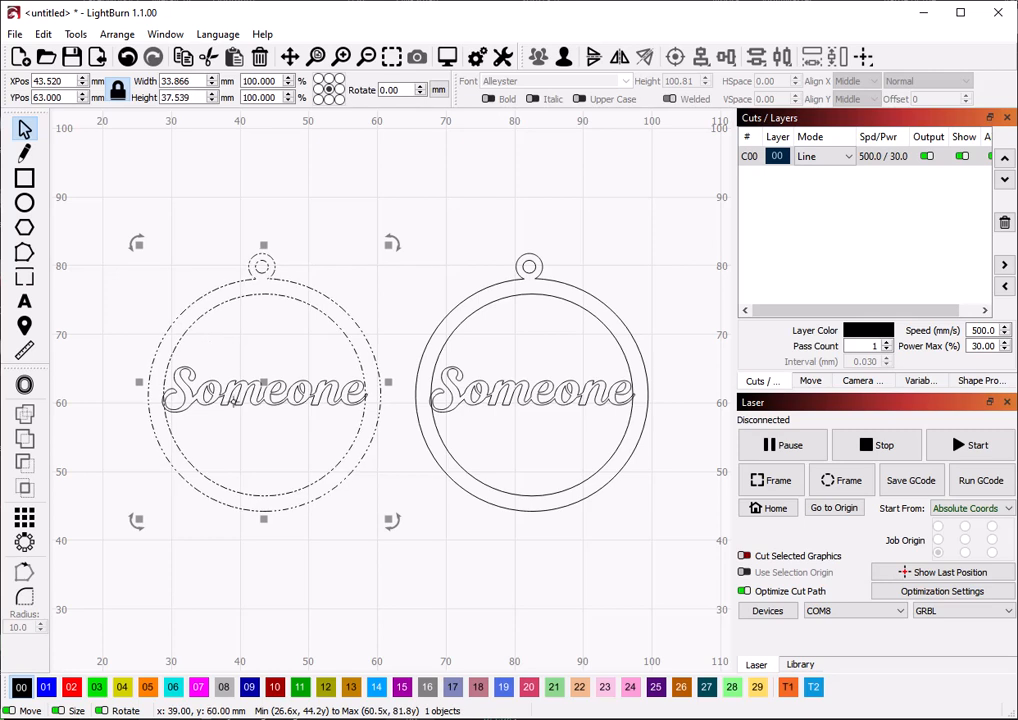
pyautogui.moveTo(263, 390); pyautogui.dragTo(257, 575)
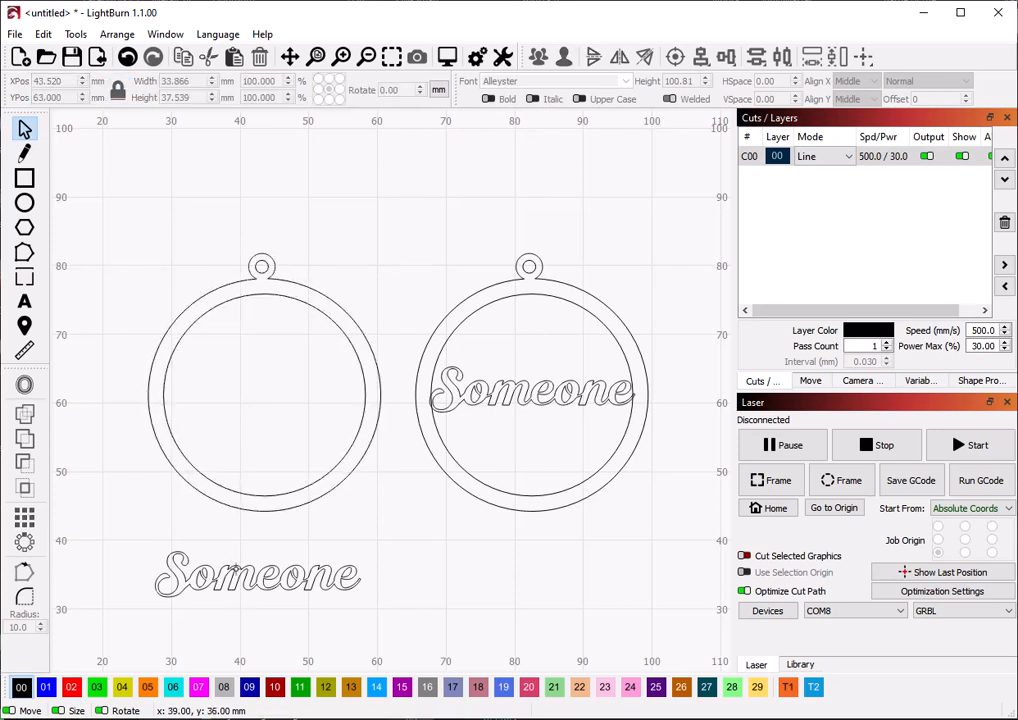
pyautogui.click(258, 573)
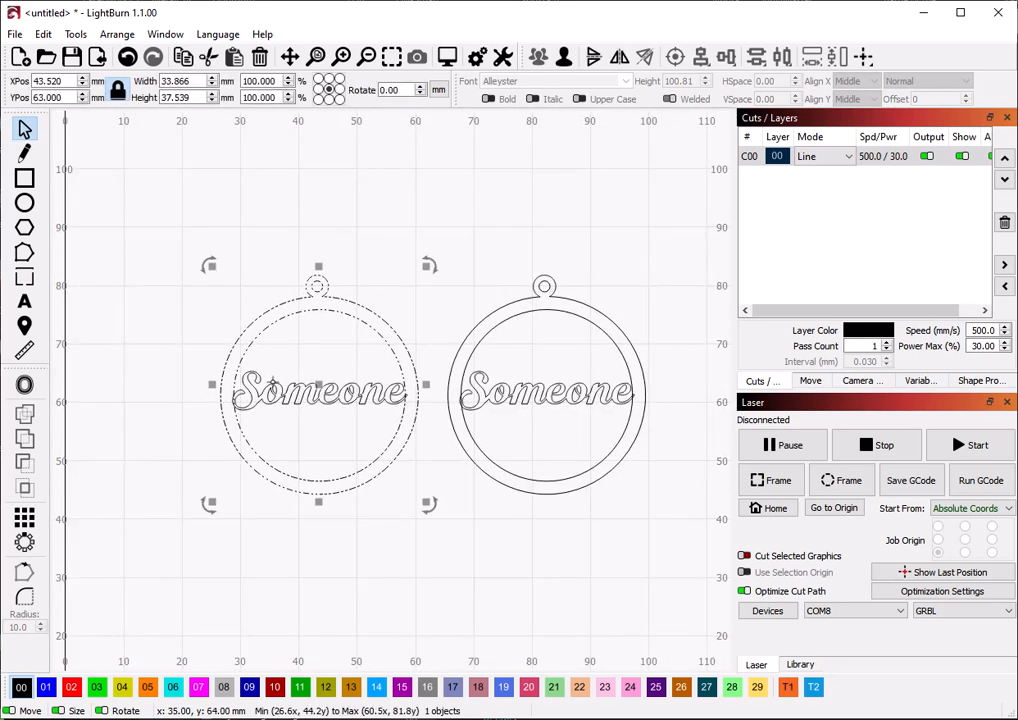
# Clear the selection, then reselect the ring together with its name
pyautogui.click(145, 197)
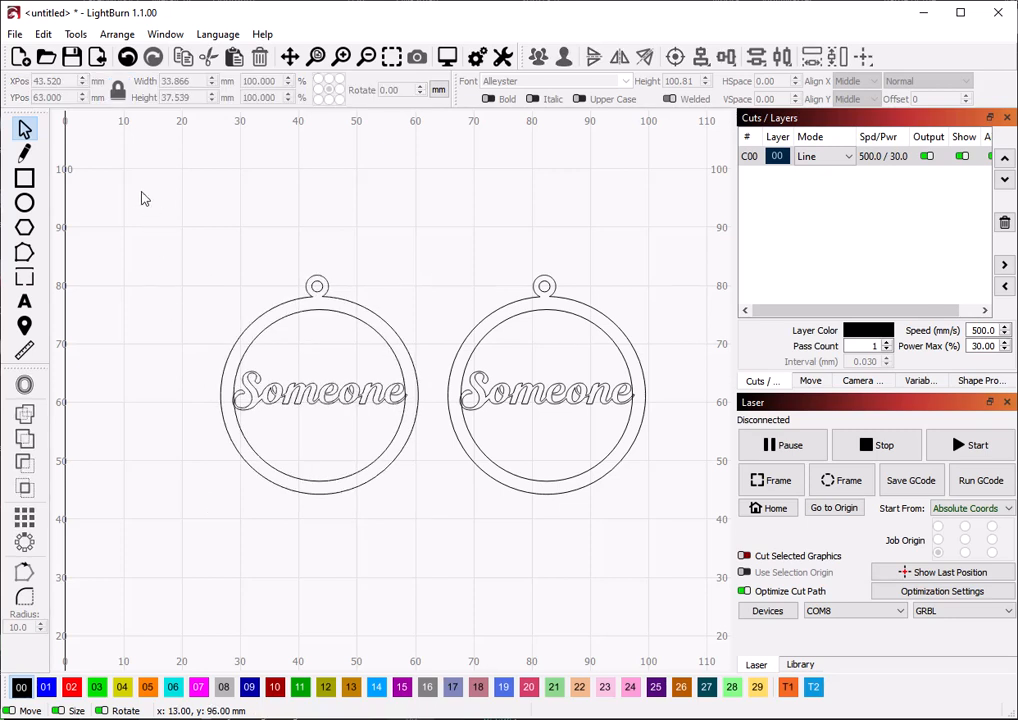
pyautogui.click(318, 390)
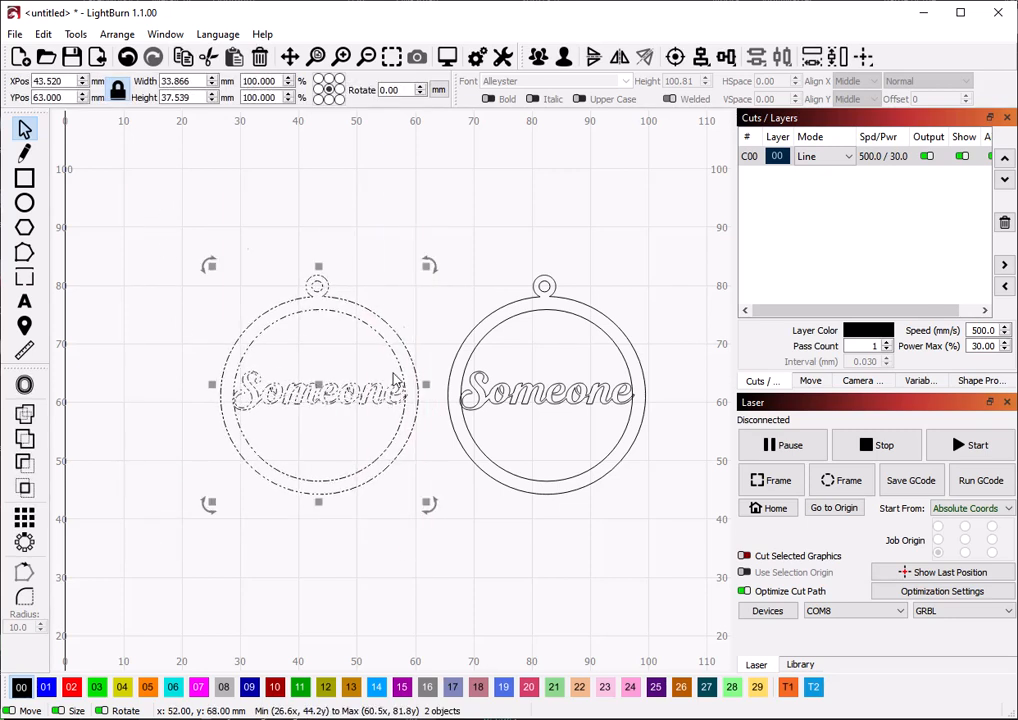
pyautogui.moveTo(25, 440)
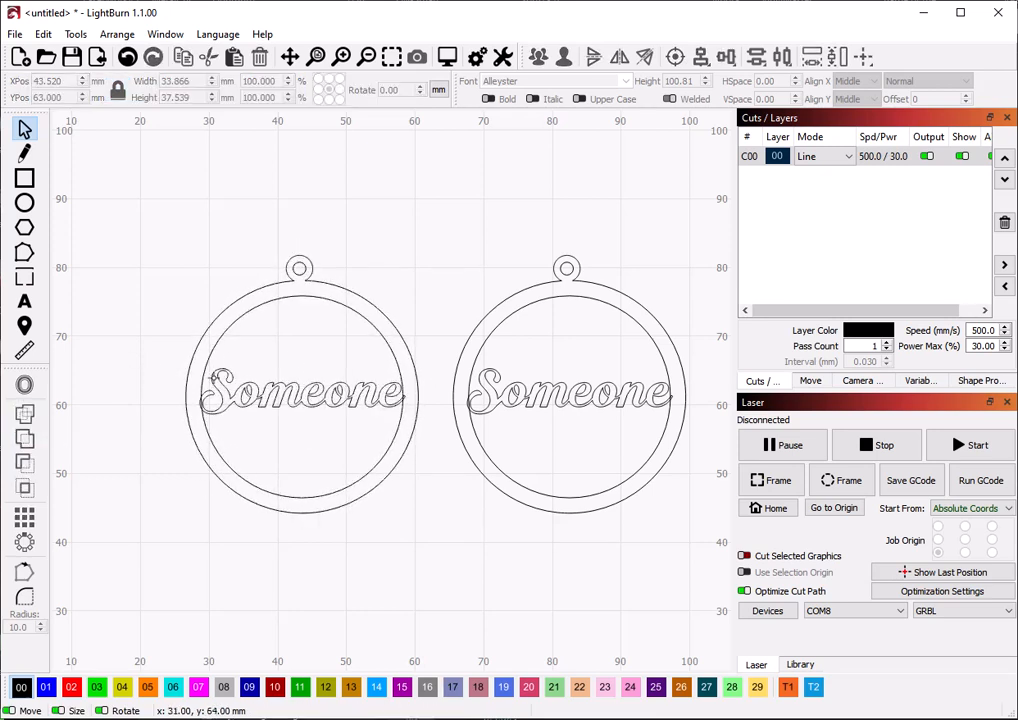
pyautogui.click(300, 395)
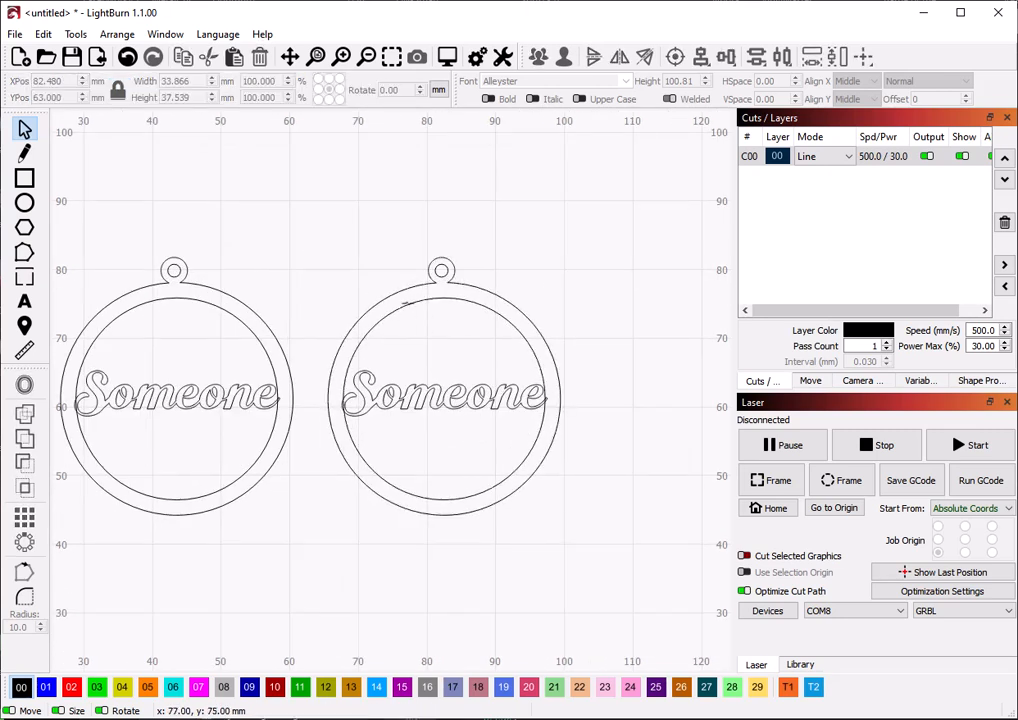
pyautogui.click(445, 395)
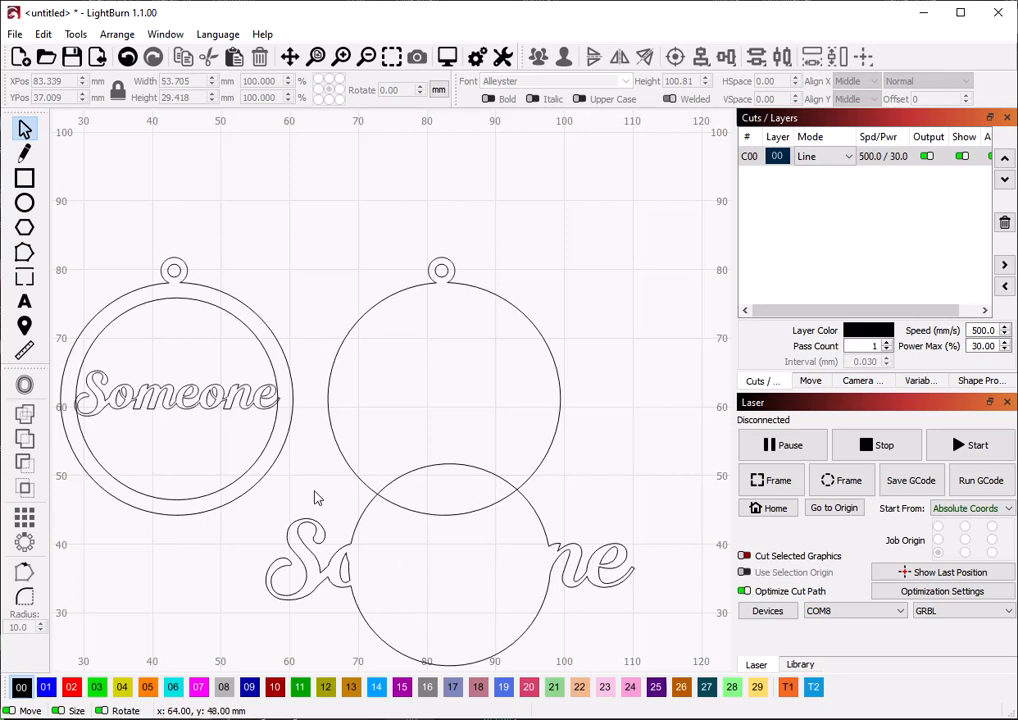
pyautogui.moveTo(451, 494)
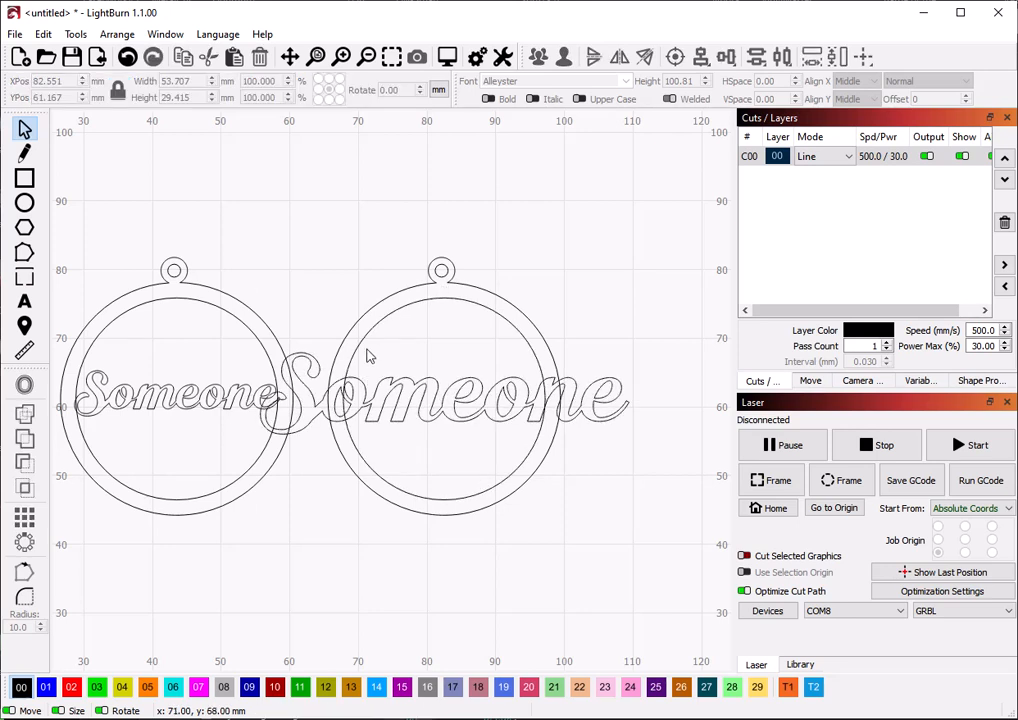
pyautogui.moveTo(238, 317)
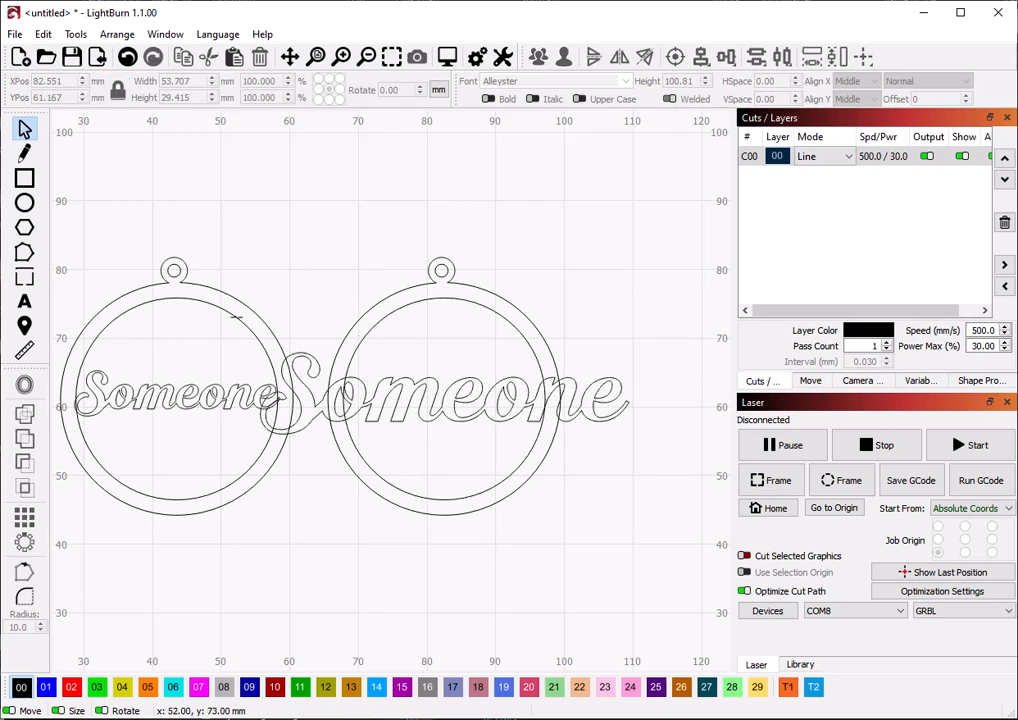
# Select the right ornament's ring and name, then apply the left-toolbar Boolean tool
pyautogui.click(440, 395)
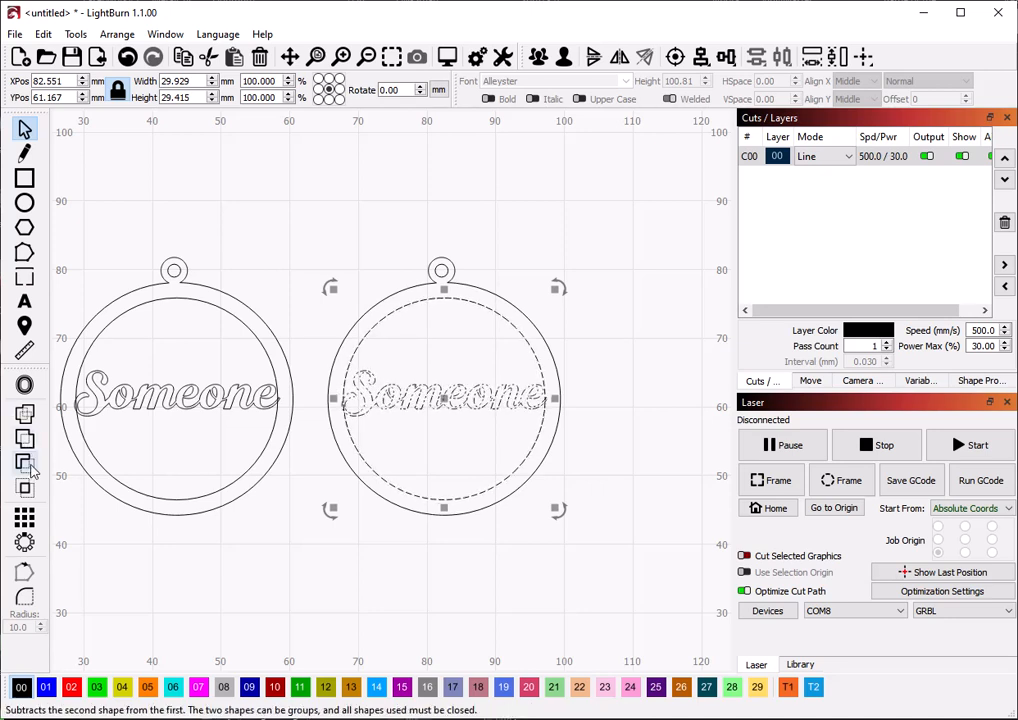
pyautogui.click(24, 465)
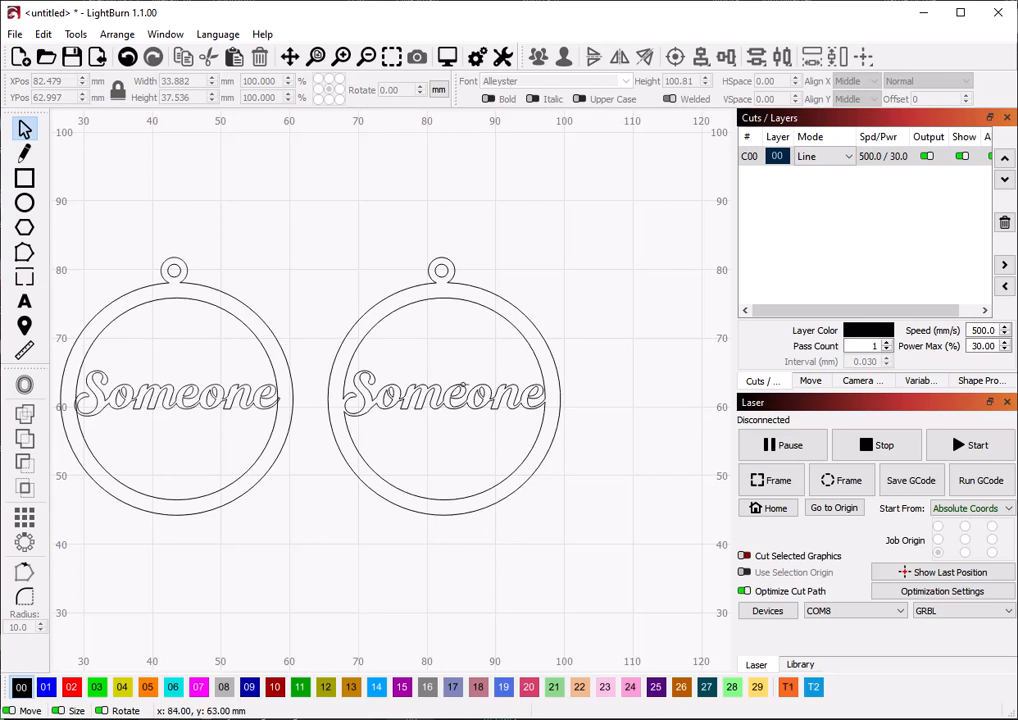
pyautogui.click(443, 393)
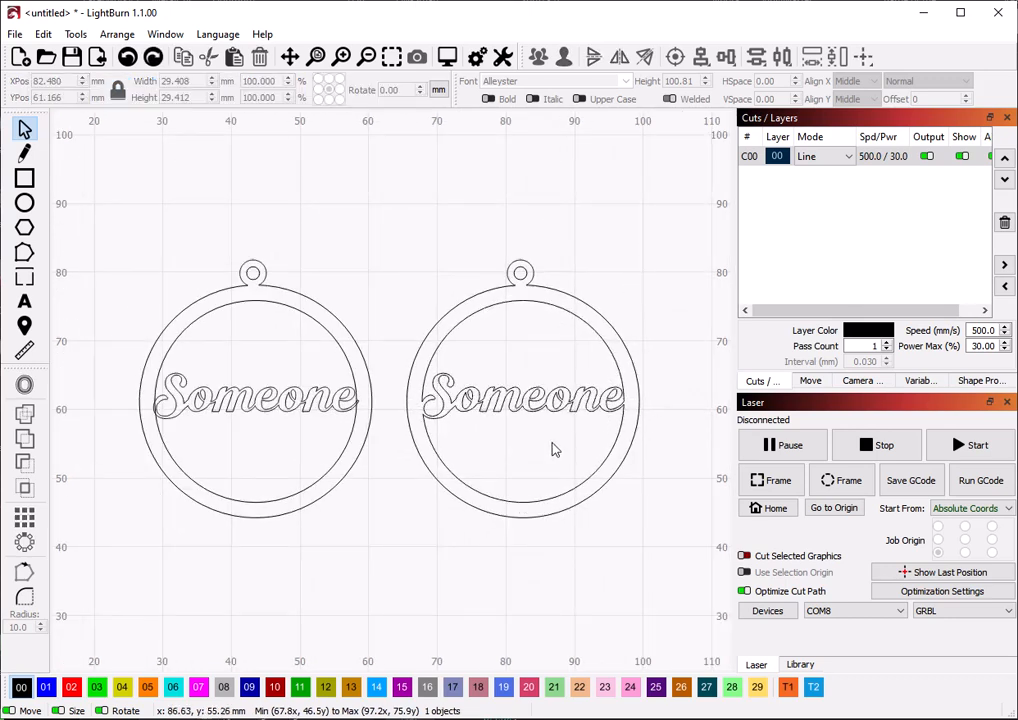
pyautogui.click(525, 390)
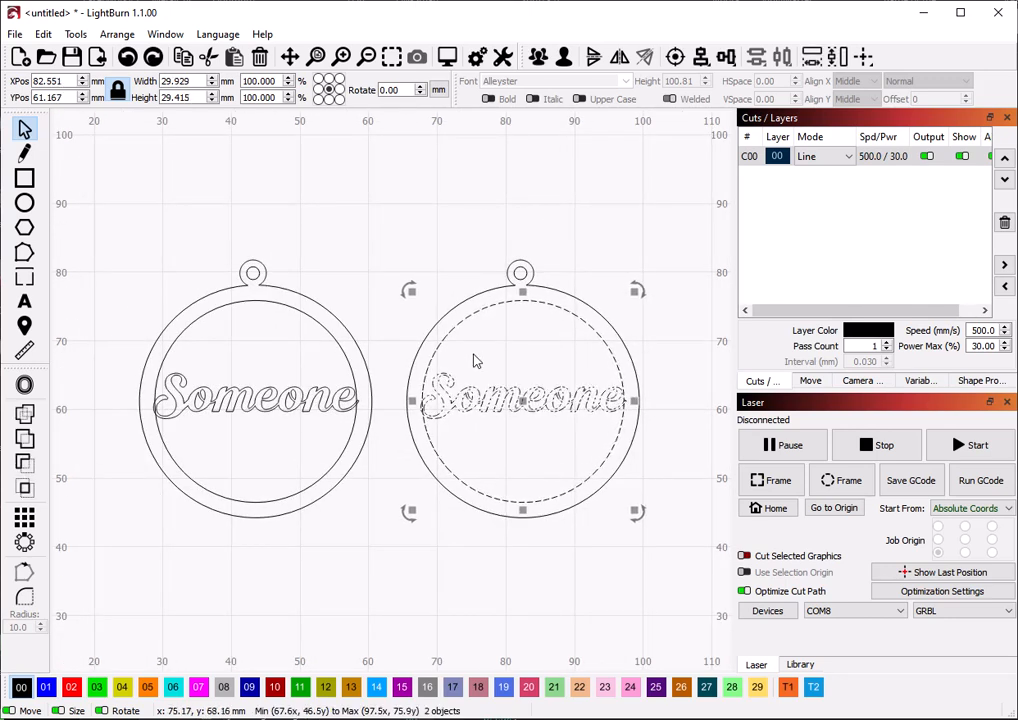